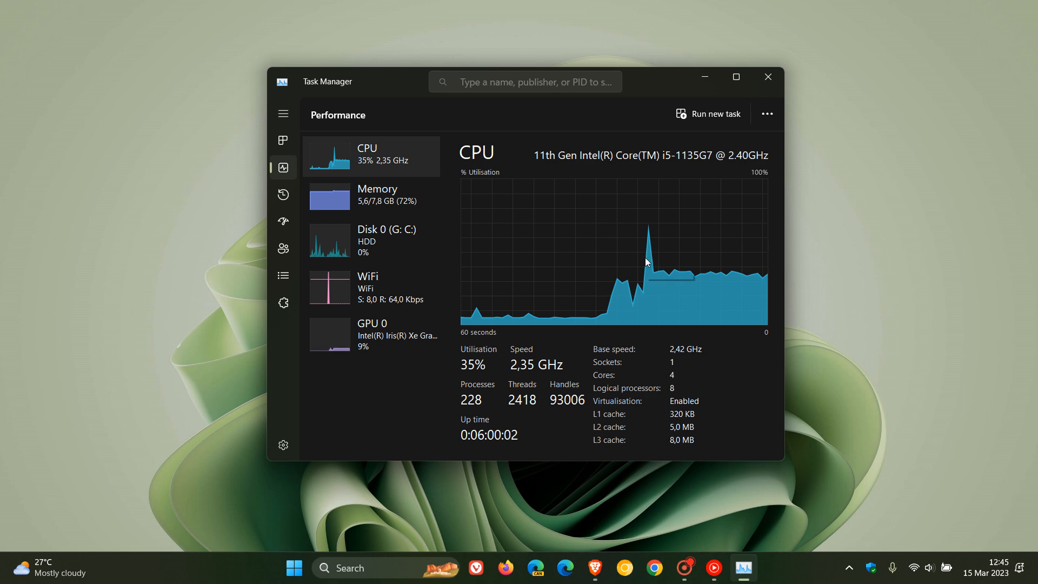
{"action": "mouse_move", "coordinate": [890, 259]}
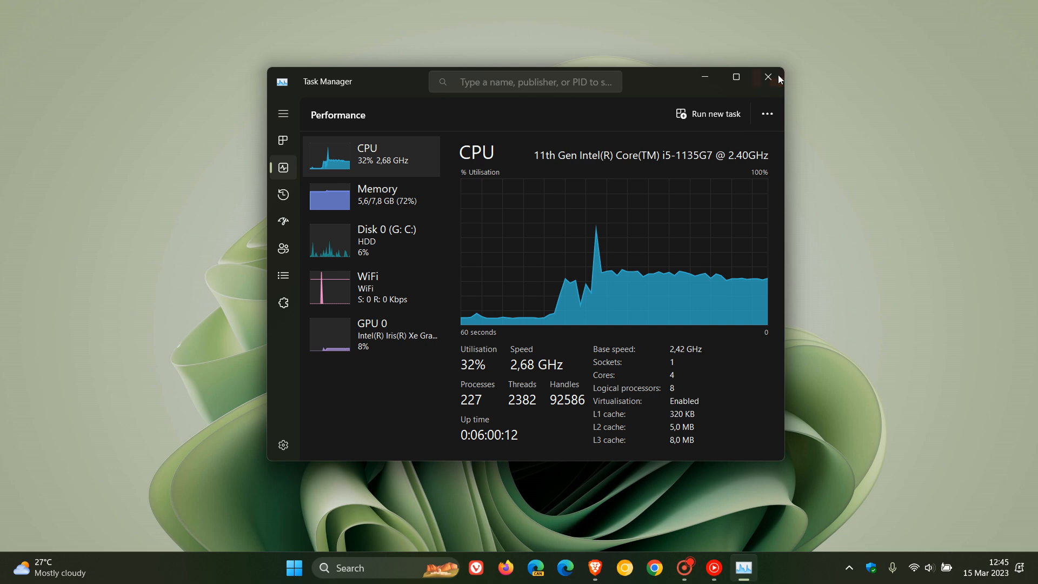
Close Task Manager after reviewing the CPU usage graph
{"action": "left_click", "coordinate": [767, 77]}
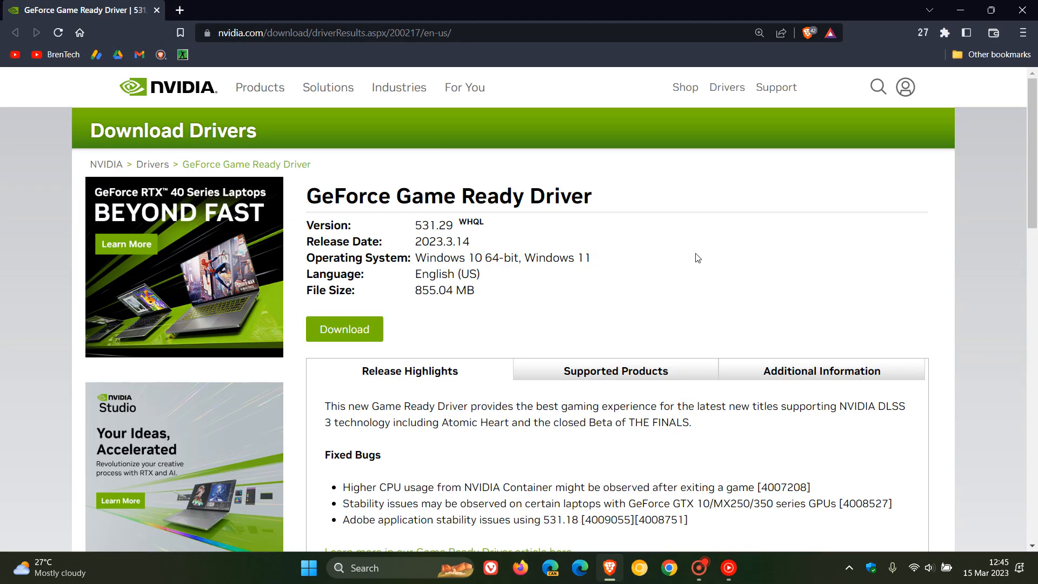
{"action": "mouse_move", "coordinate": [673, 271]}
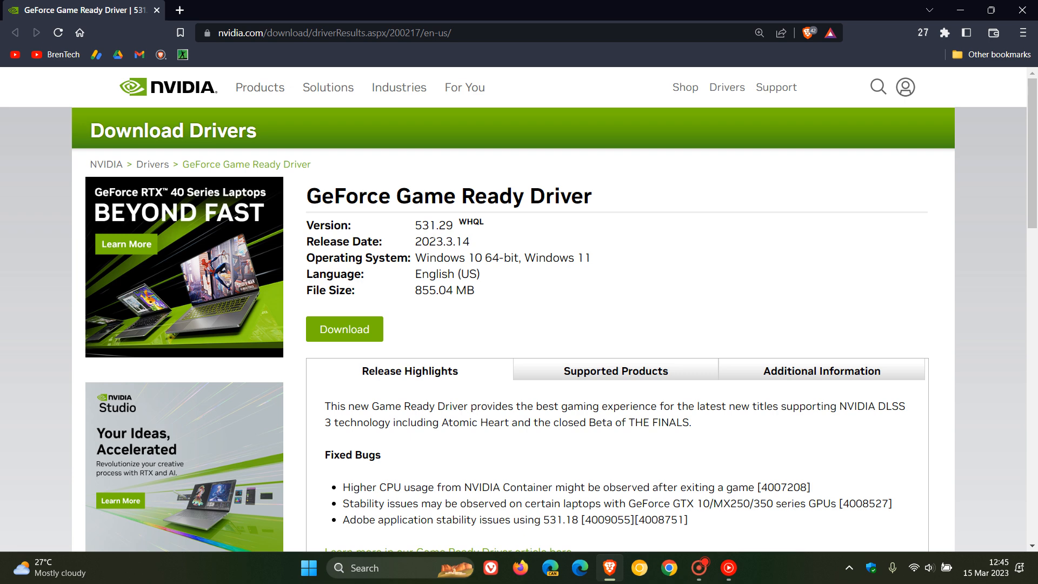
{"action": "left_click_drag", "start_coordinate": [415, 224], "coordinate": [445, 224]}
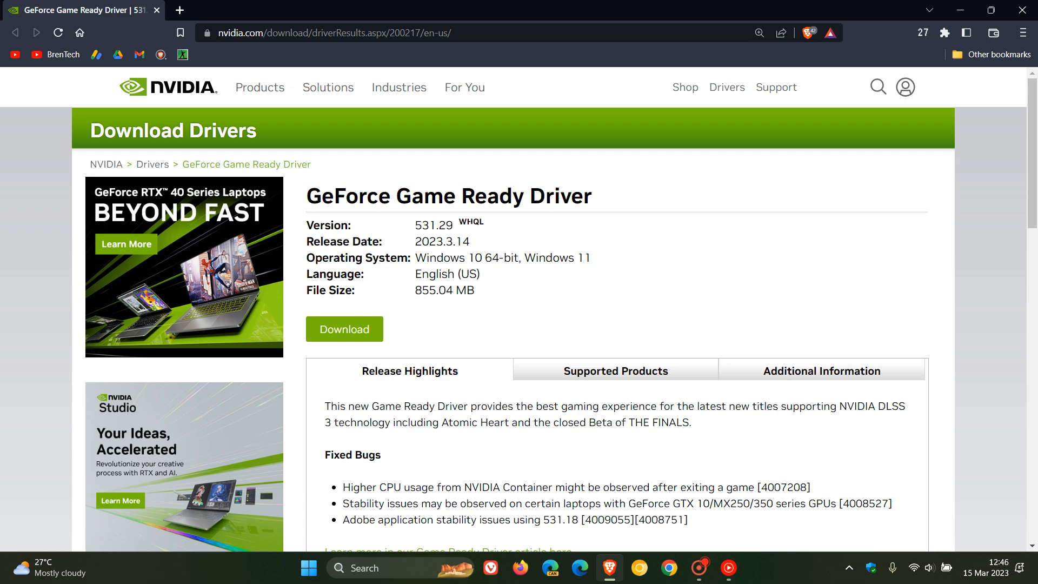
{"action": "mouse_move", "coordinate": [679, 240]}
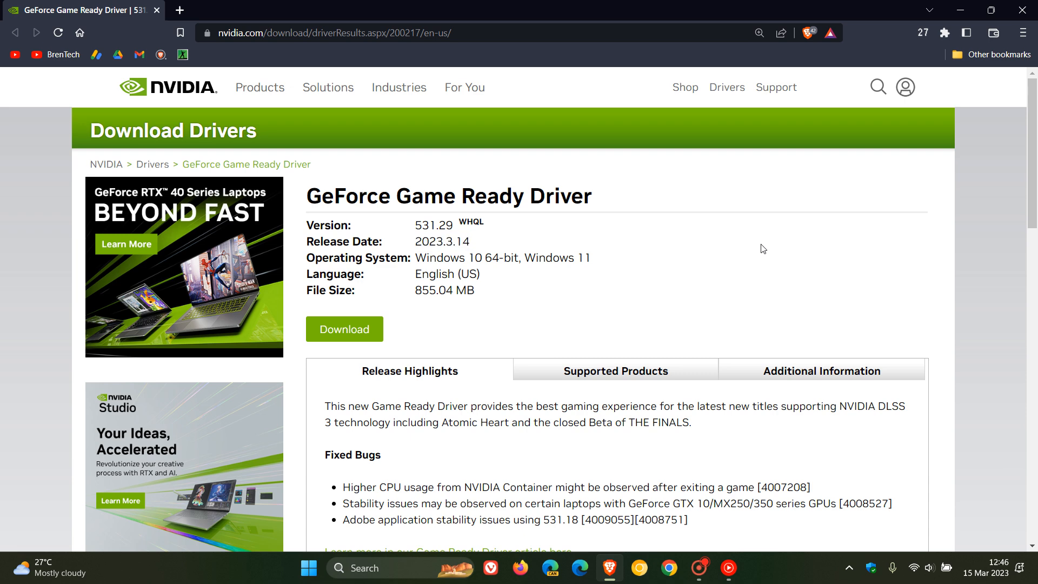
Scroll to Fixed Bugs and select the NVIDIA Container high CPU usage bullet
{"action": "scroll", "scroll_direction": "down", "scroll_amount": 3}
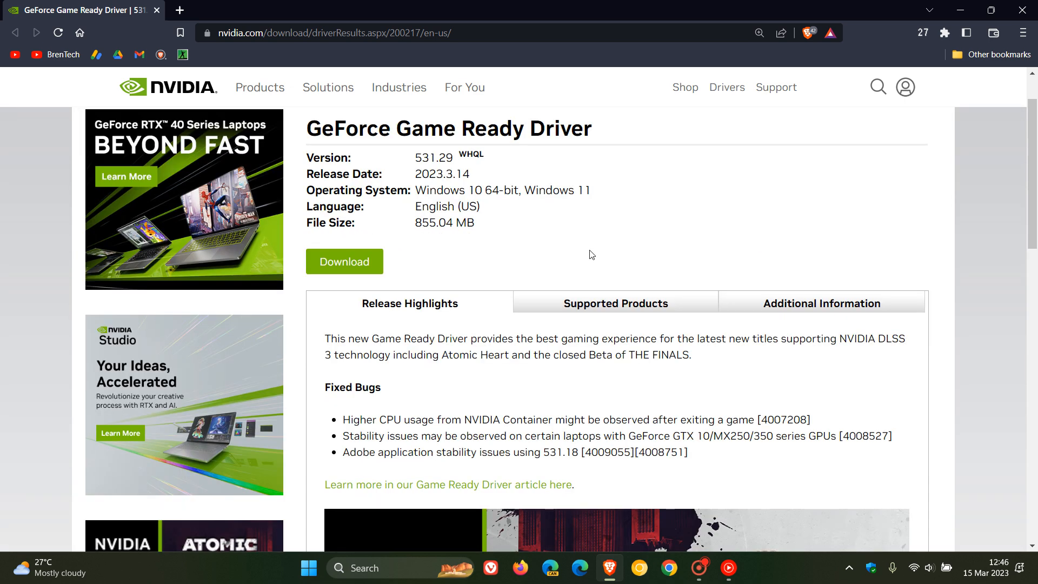
{"action": "mouse_move", "coordinate": [766, 206]}
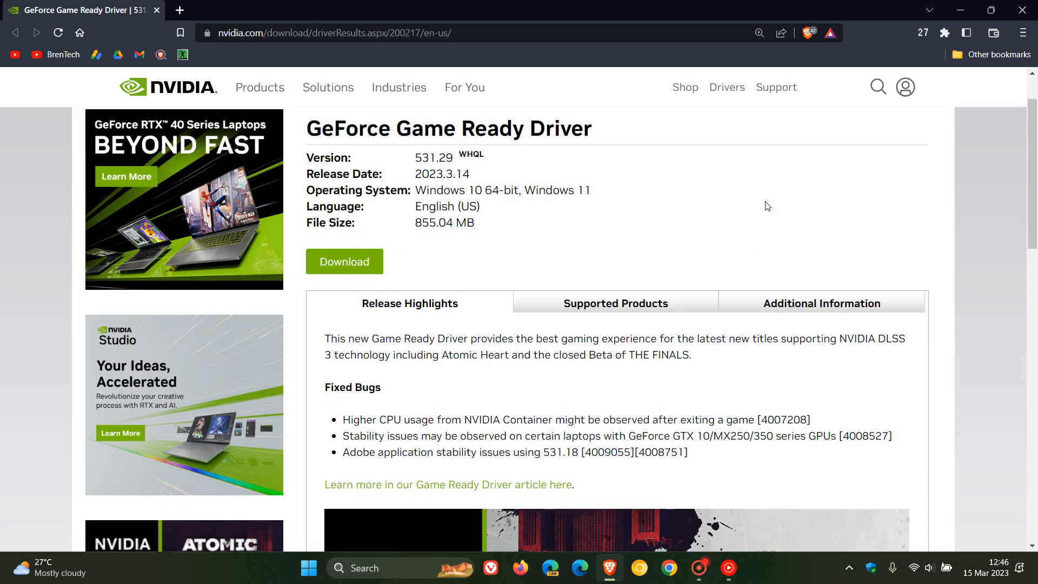
{"action": "scroll", "scroll_direction": "down", "scroll_amount": 3}
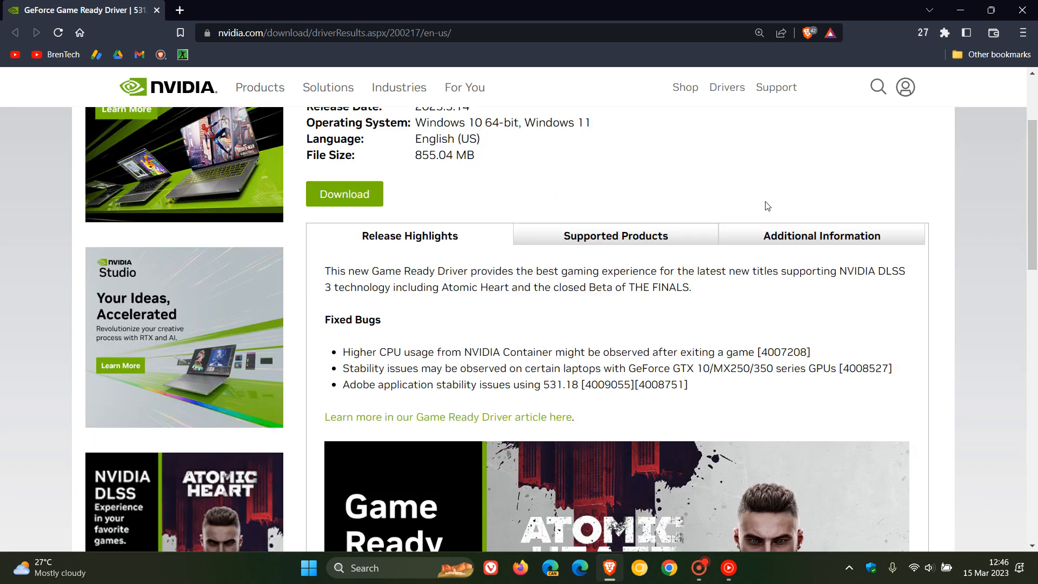
{"action": "mouse_move", "coordinate": [747, 165]}
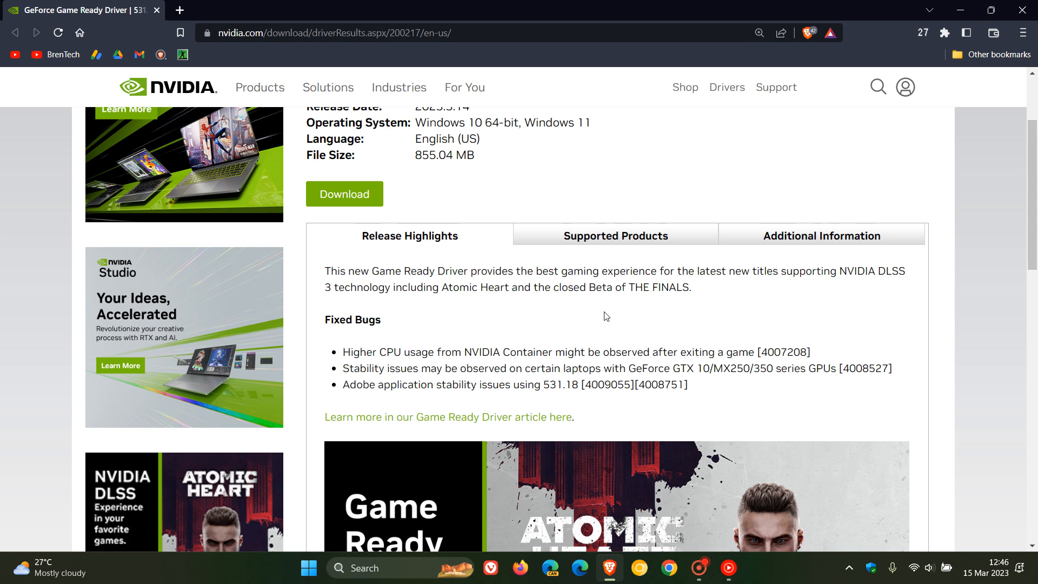
{"action": "scroll", "scroll_direction": "down", "scroll_amount": 3}
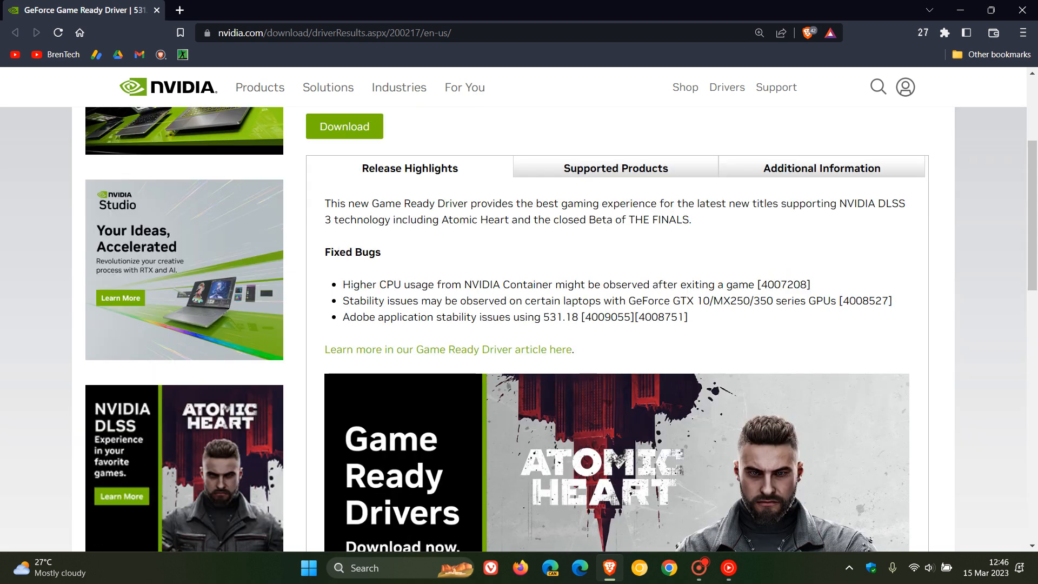
{"action": "left_click_drag", "start_coordinate": [342, 285], "coordinate": [471, 285]}
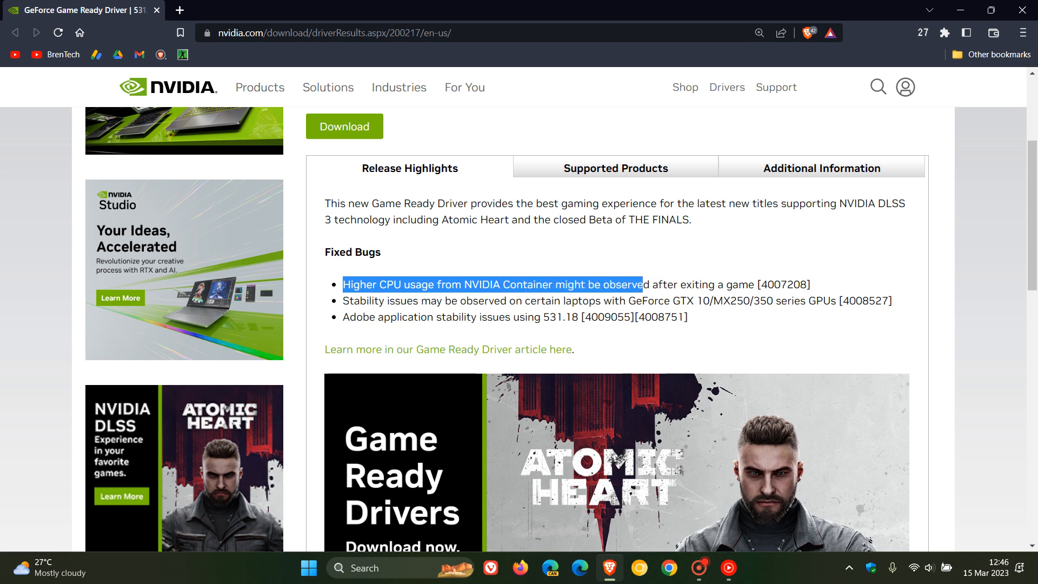
{"action": "left_click_drag", "start_coordinate": [622, 284], "coordinate": [760, 284]}
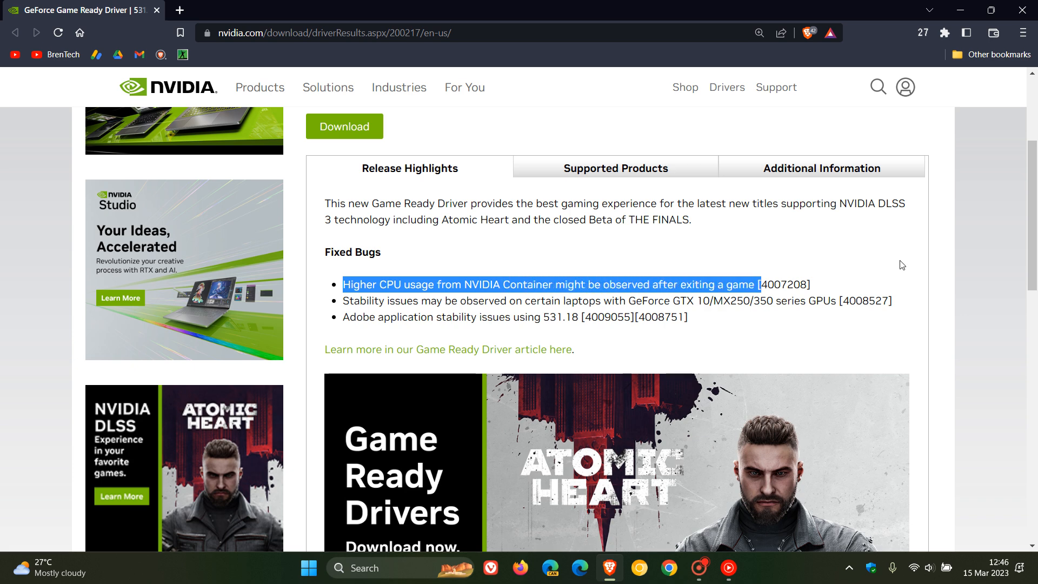
{"action": "mouse_move", "coordinate": [891, 254]}
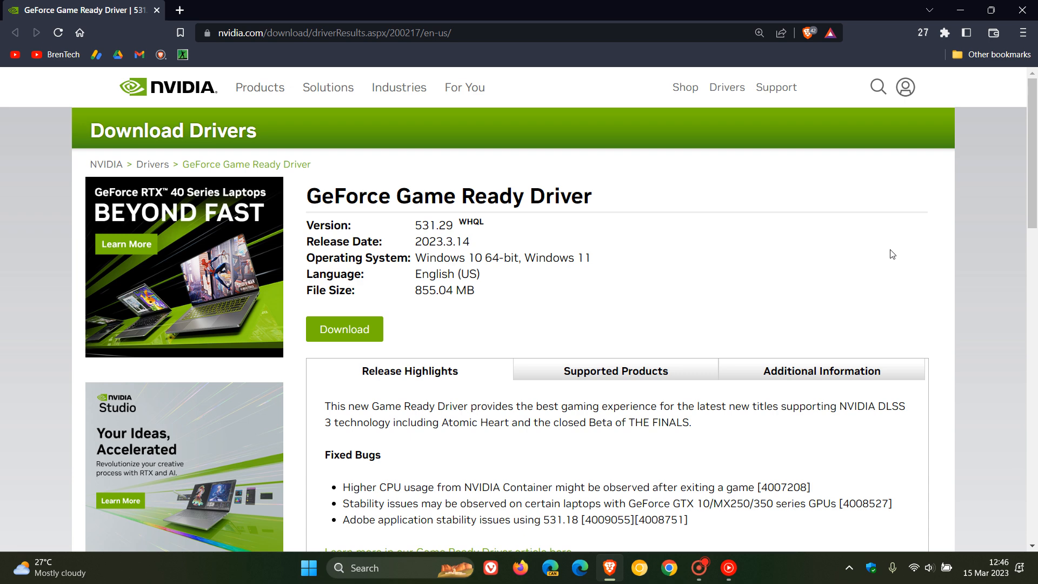
{"action": "mouse_move", "coordinate": [899, 246]}
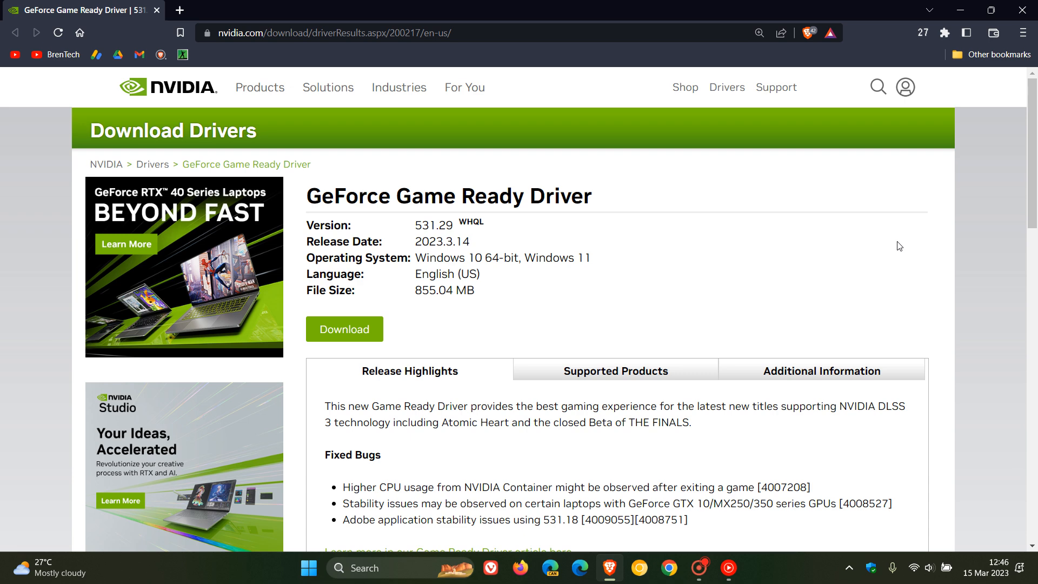
{"action": "mouse_move", "coordinate": [903, 240]}
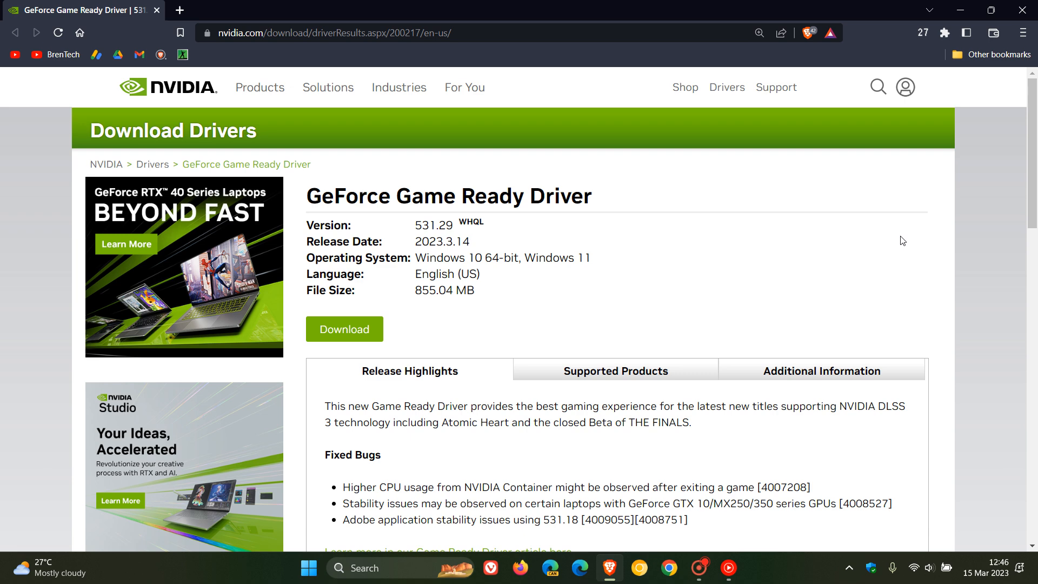
{"action": "mouse_move", "coordinate": [676, 238]}
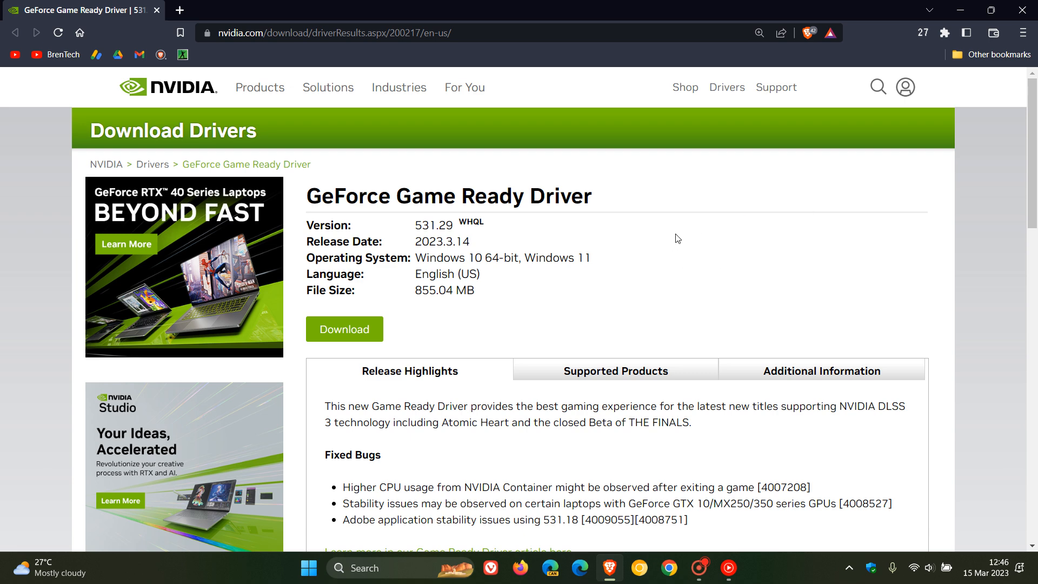
{"action": "mouse_move", "coordinate": [1004, 71]}
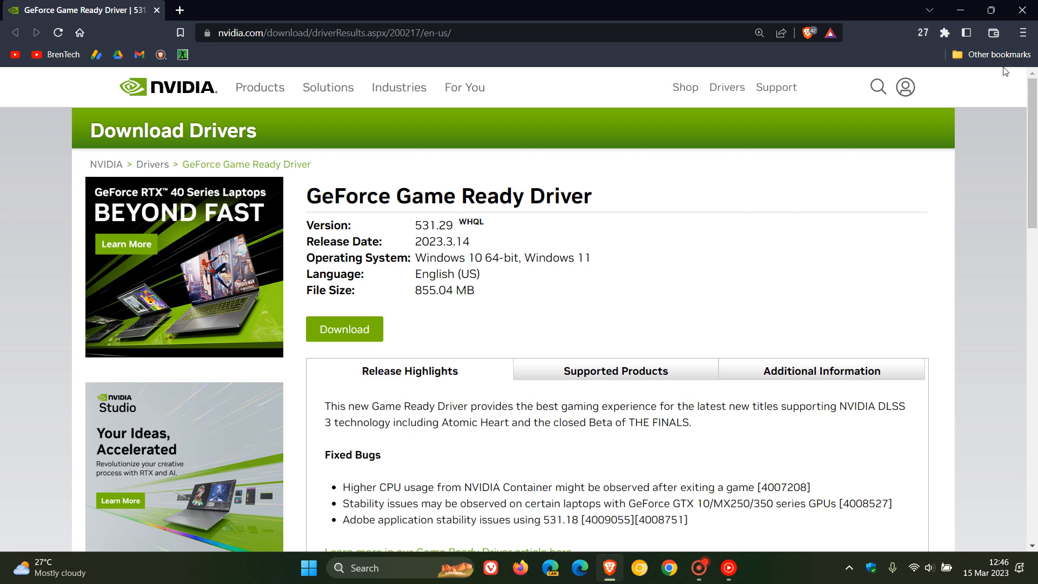